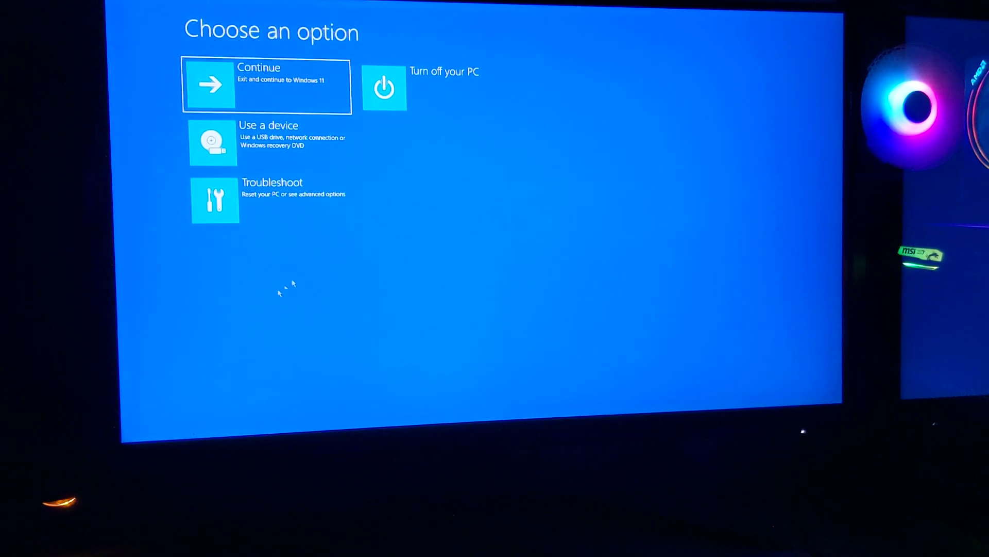
Choose Troubleshoot on the Choose an option screen.
left_click(265, 201)
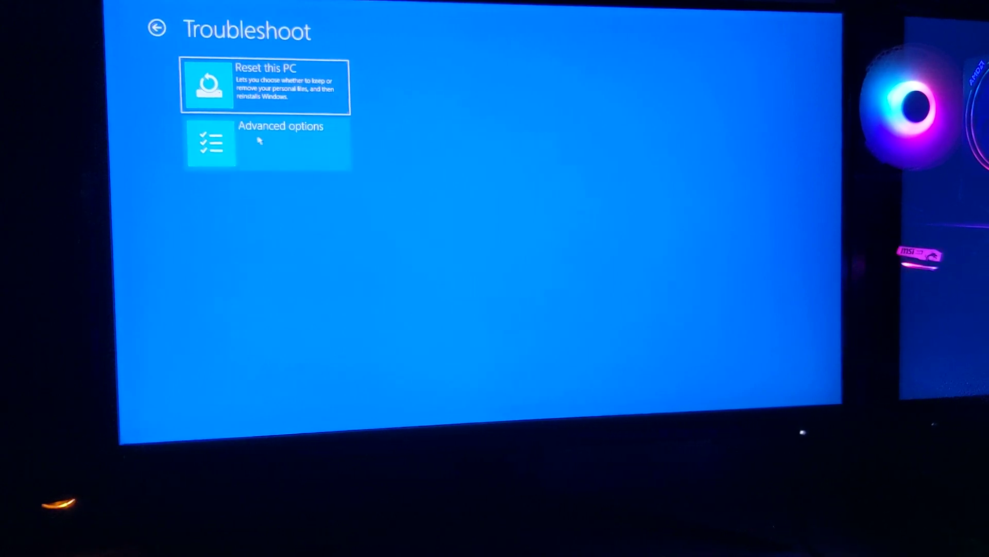
Go through Advanced options to the UEFI Firmware Settings page.
left_click(267, 142)
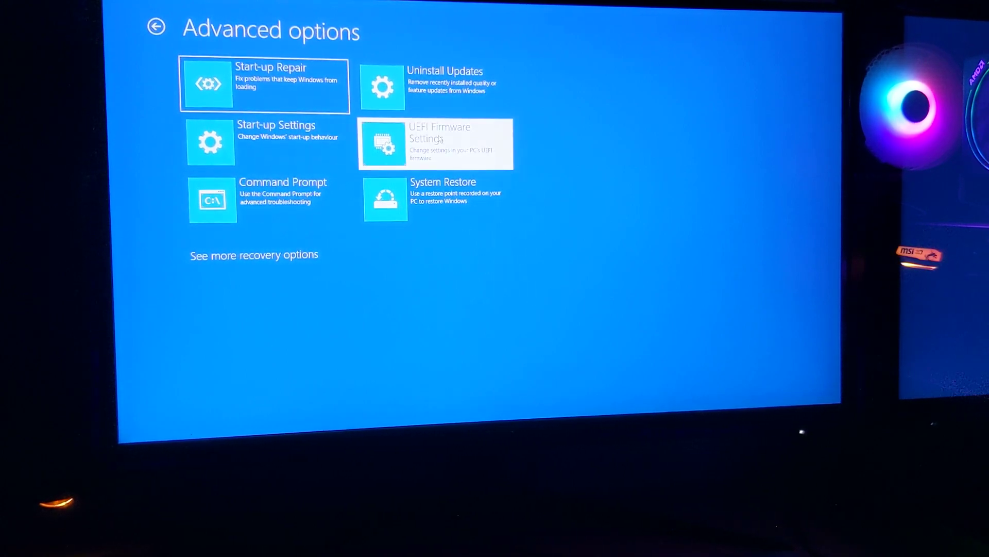
left_click(435, 143)
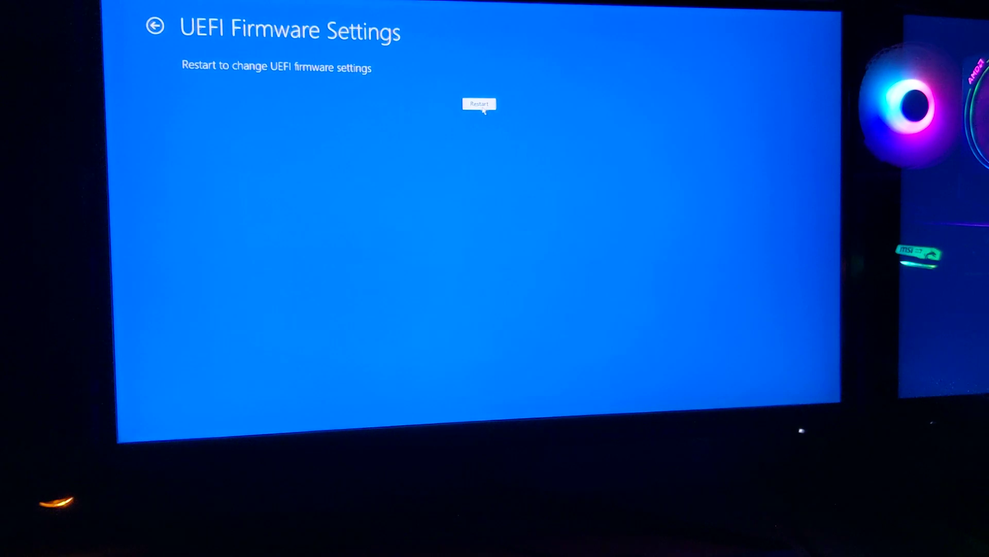
left_click(479, 104)
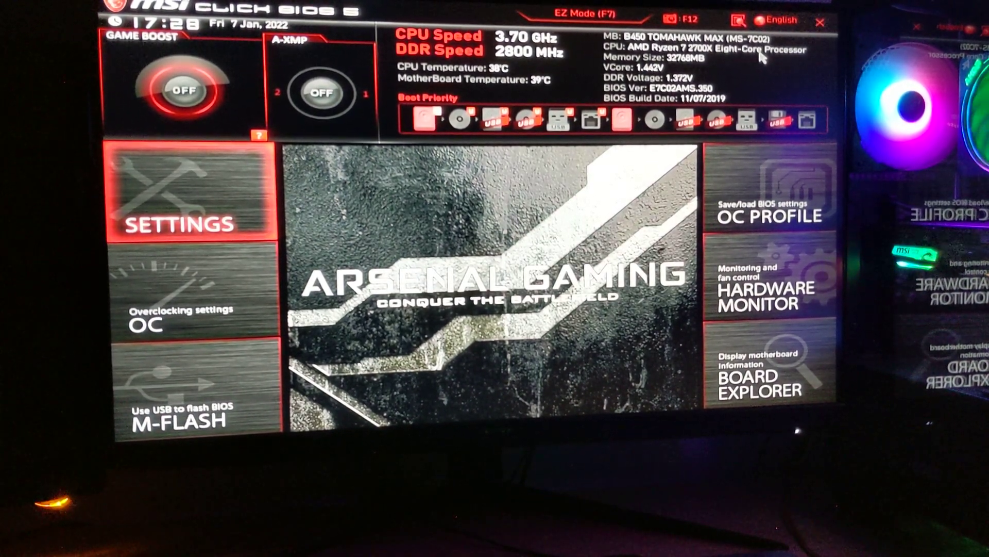
Bring up the Save configuration and exit prompt, then cancel it.
left_click(820, 22)
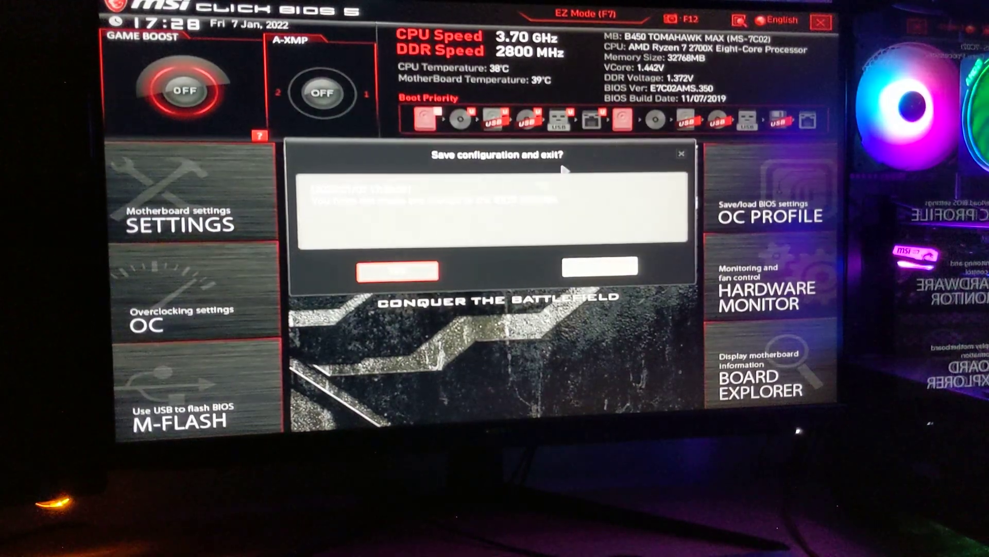
left_click(599, 267)
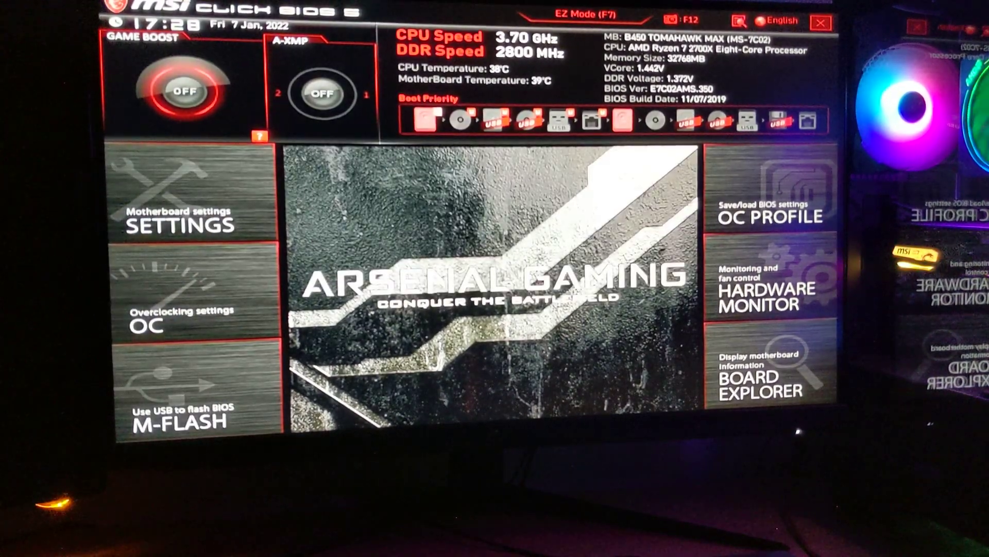